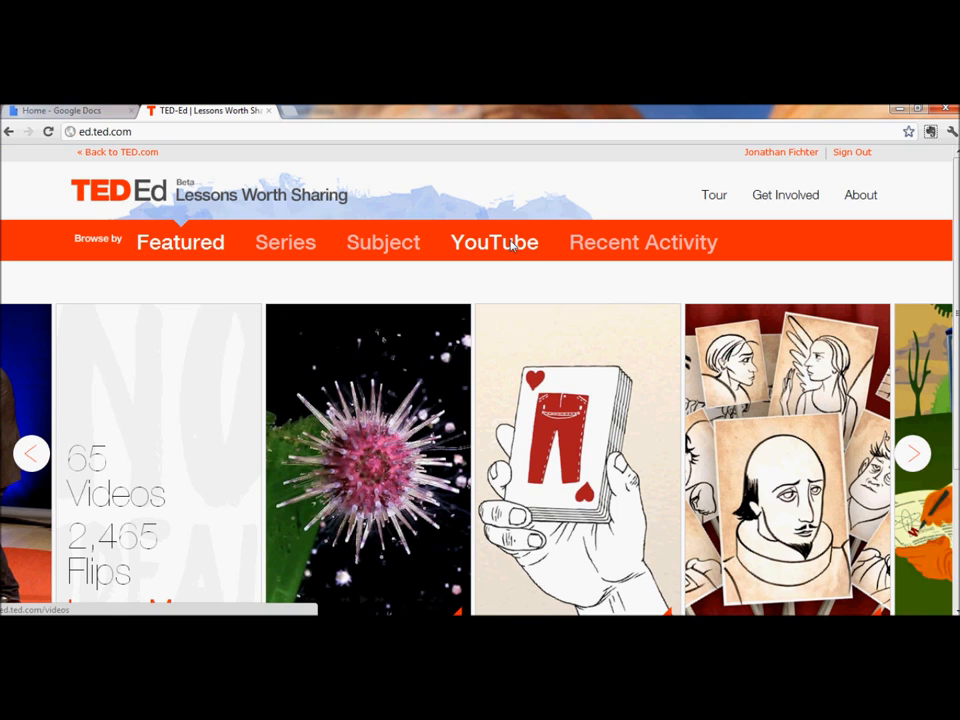
# Search the YouTube flip page for 'raspberry pi' videos.
pyautogui.click(494, 242)
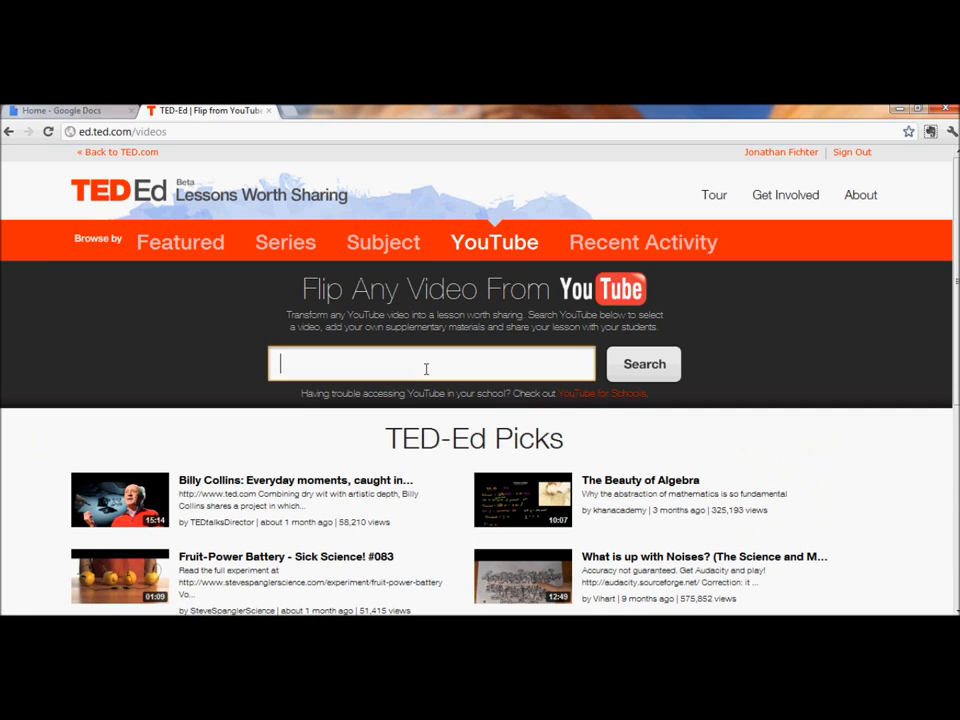
pyautogui.write('raspberry pi')
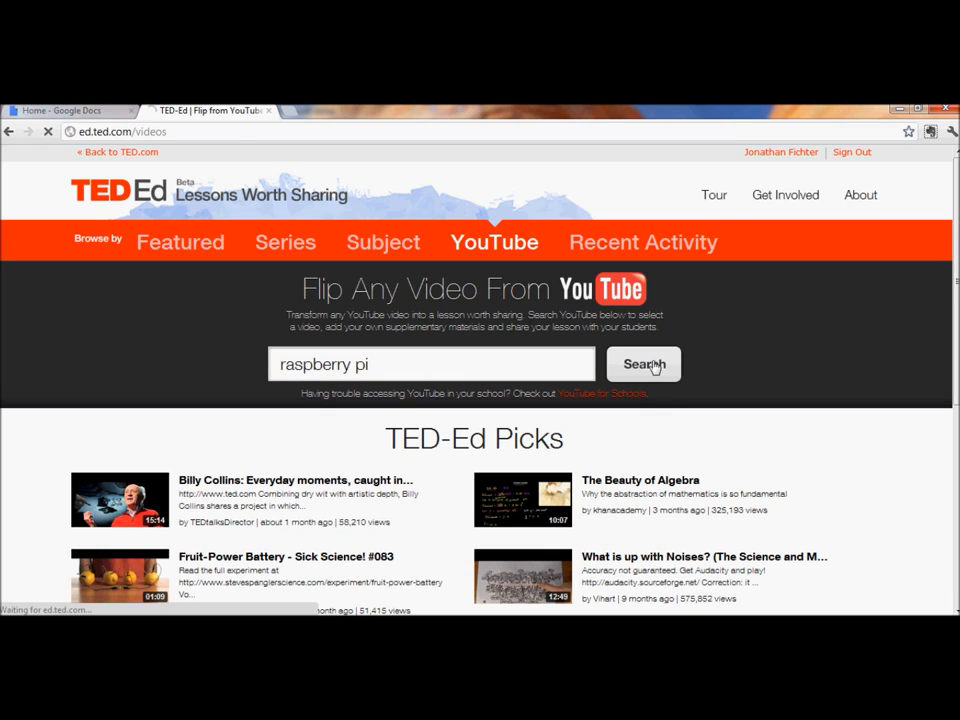
pyautogui.click(644, 364)
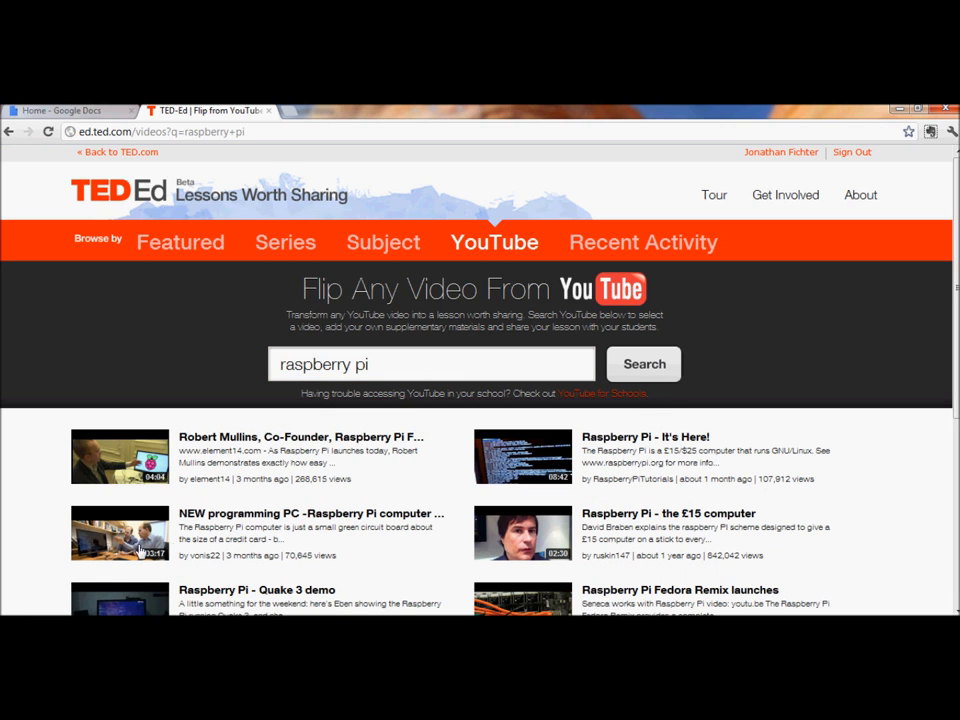
# Preview the 'NEW programming PC - Raspberry Pi computer in action' video and flip it into a lesson.
pyautogui.click(120, 532)
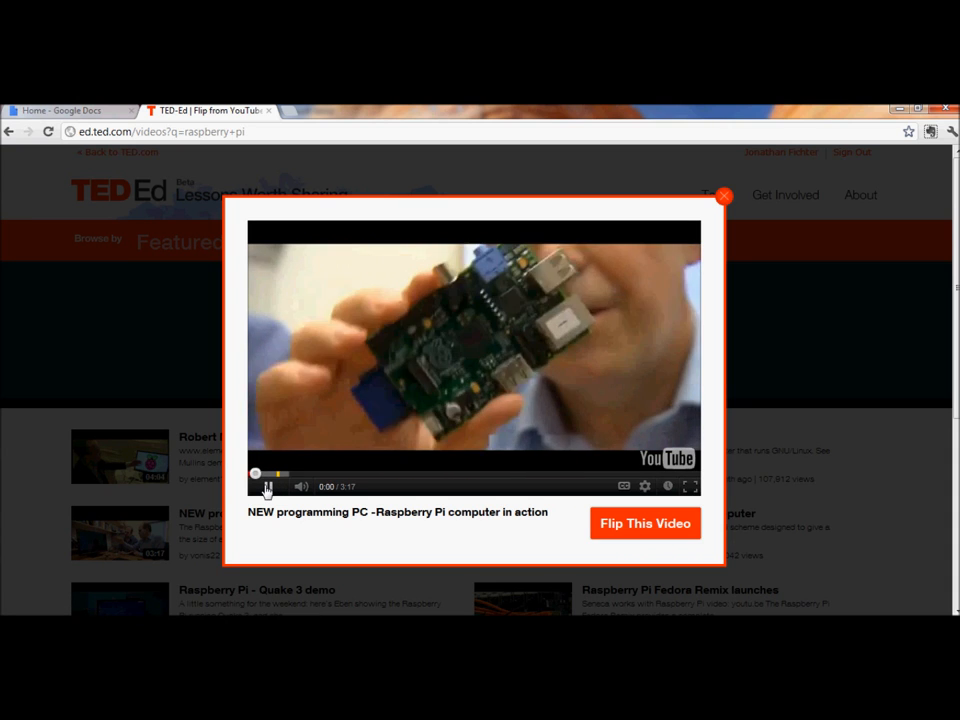
pyautogui.click(268, 486)
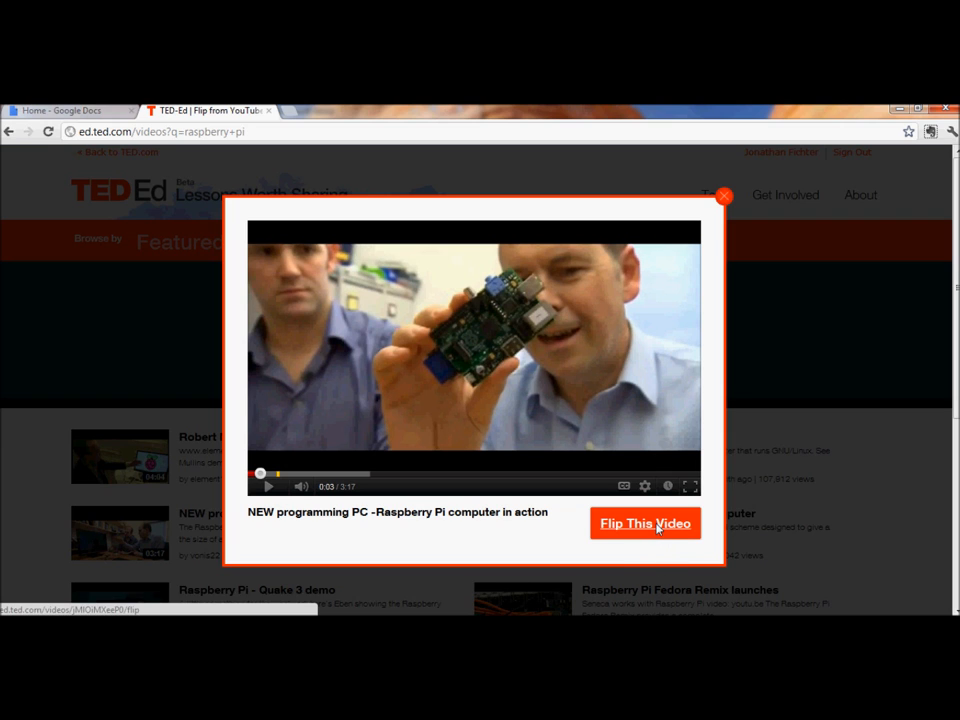
pyautogui.click(644, 524)
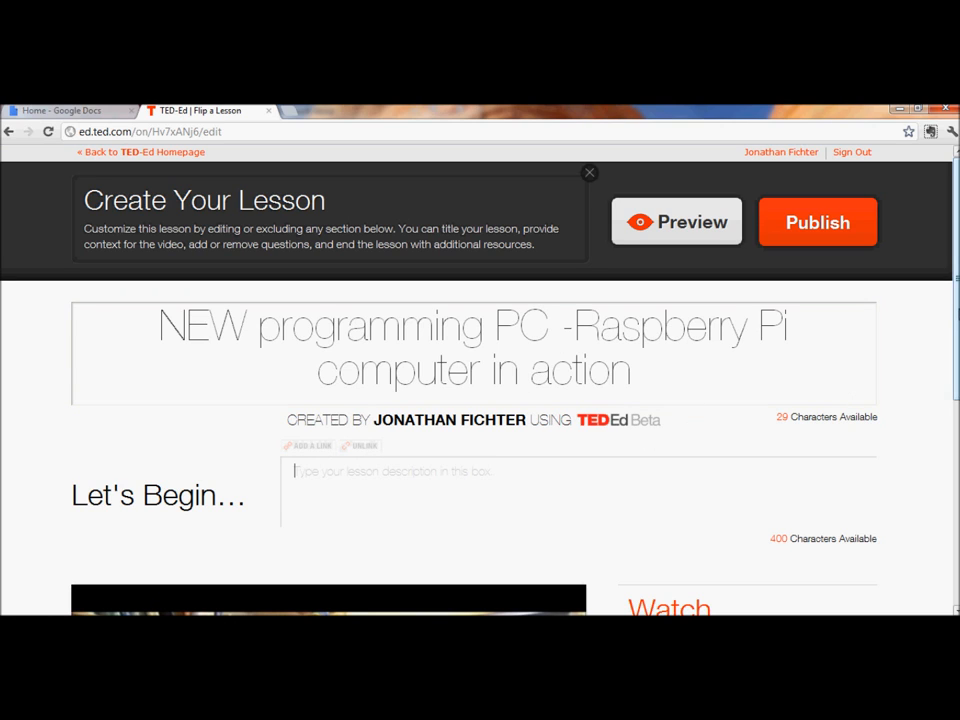
# Look at the Think questions section, then bring up the Dig Deeper materials editor.
pyautogui.scroll(-3)
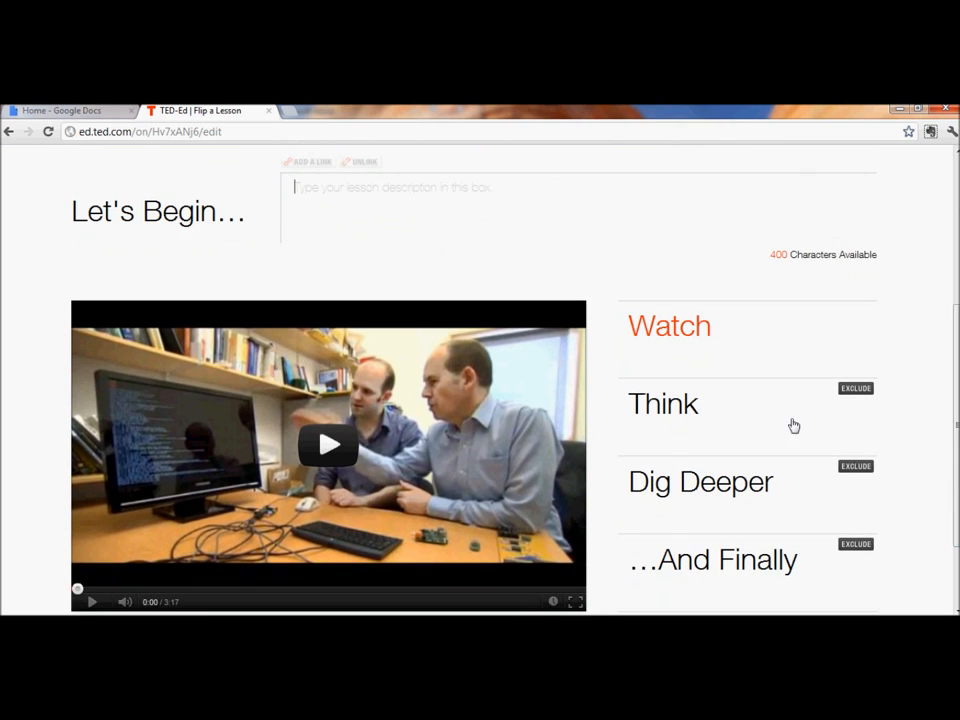
pyautogui.moveTo(668, 404)
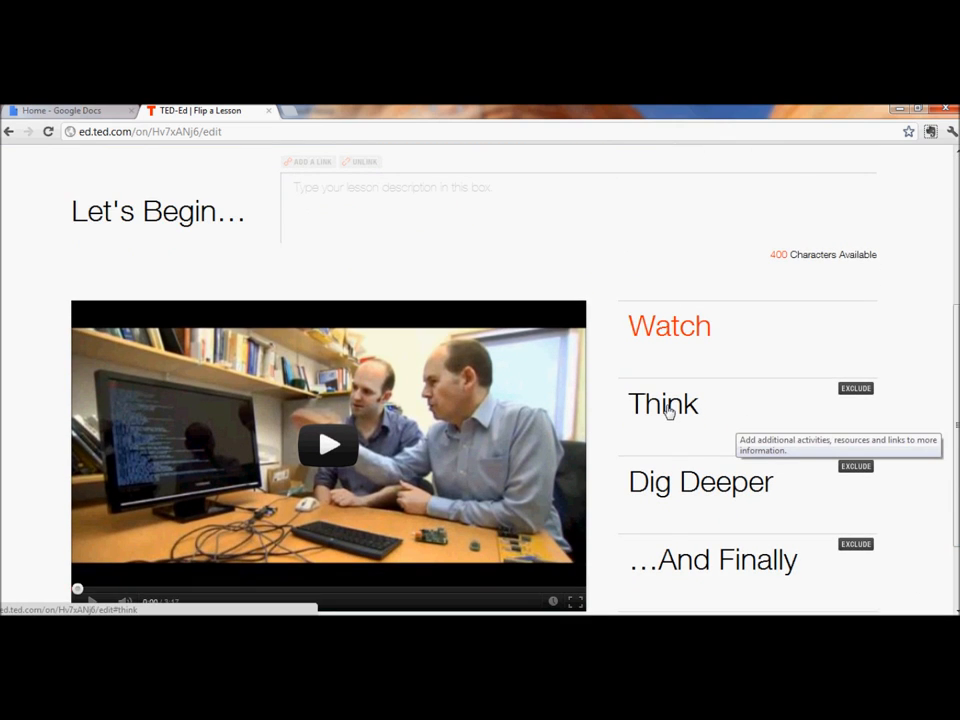
pyautogui.click(700, 482)
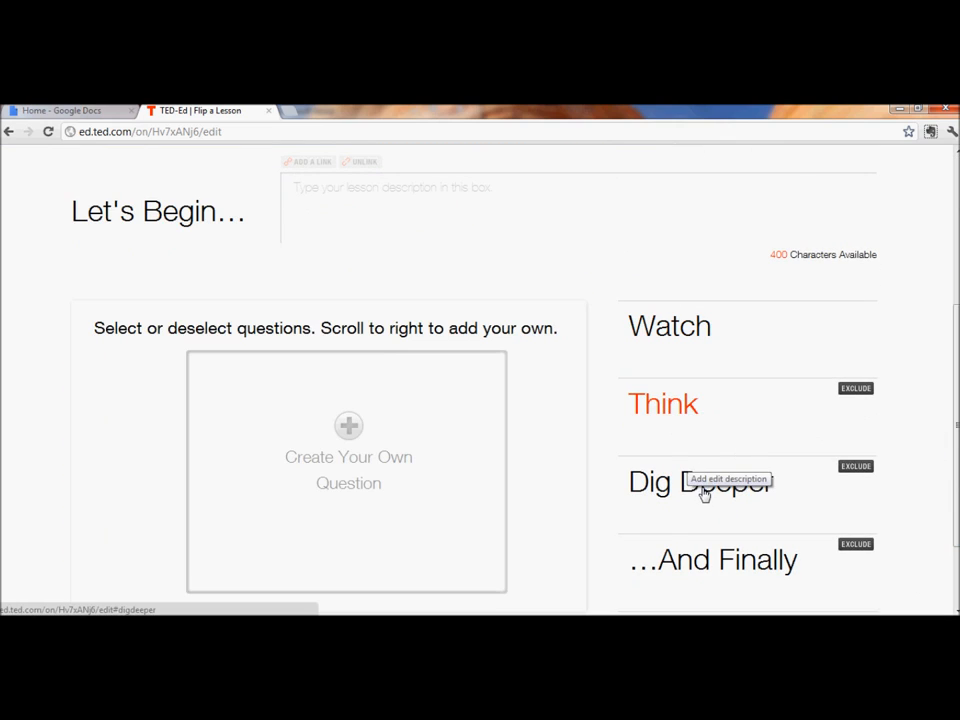
pyautogui.click(700, 480)
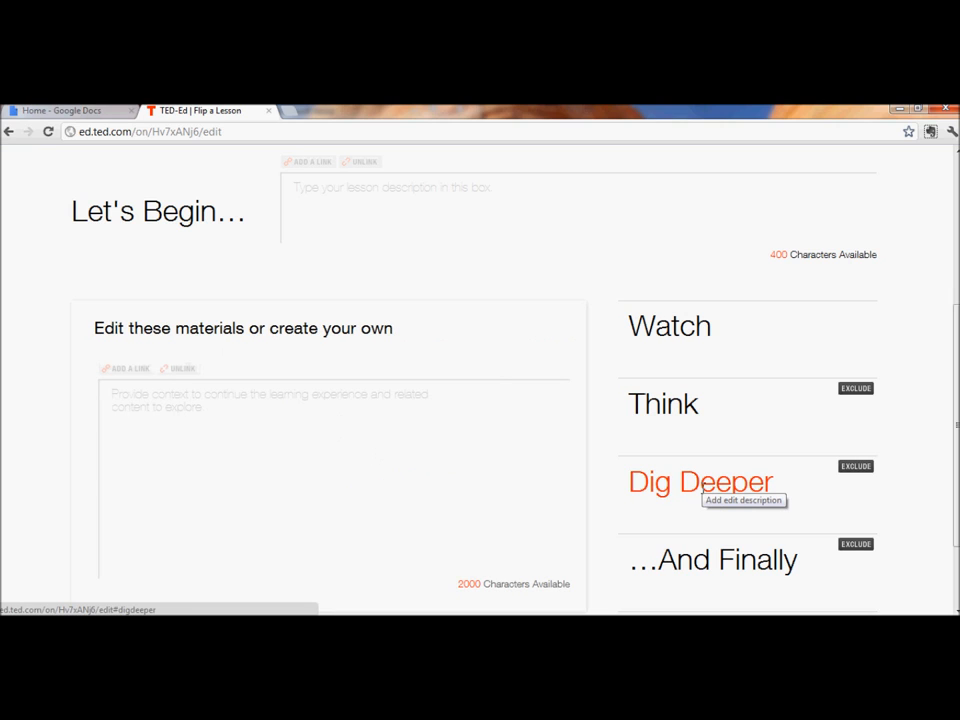
pyautogui.scroll(-3)
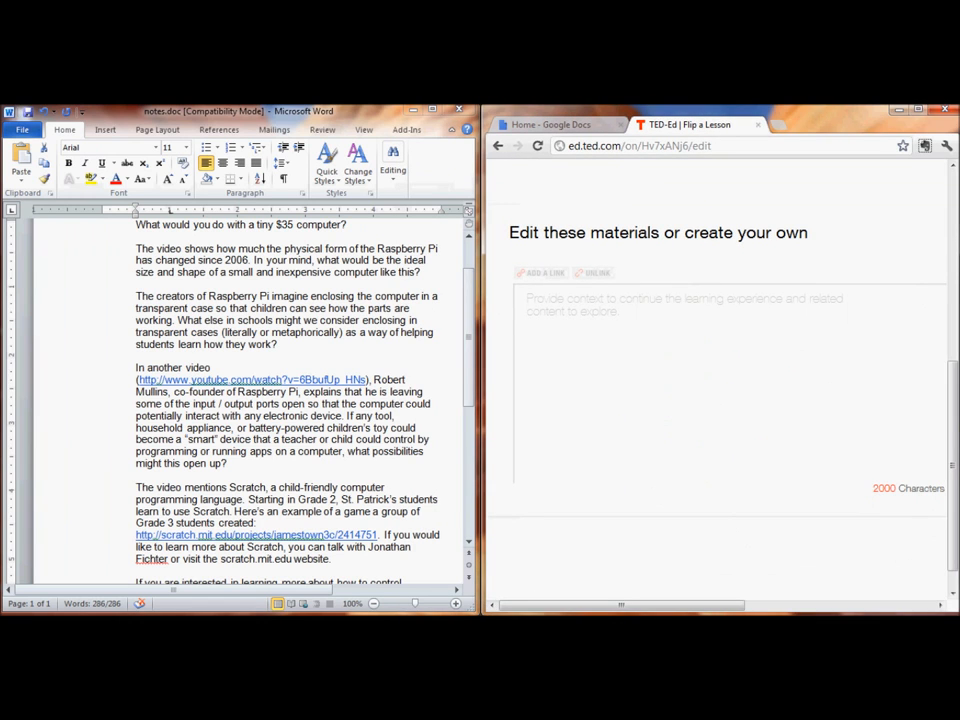
# Arrange the Word Raspberry Pi notes beside the lesson editor at the top of the questions.
pyautogui.press('ctrl+a')
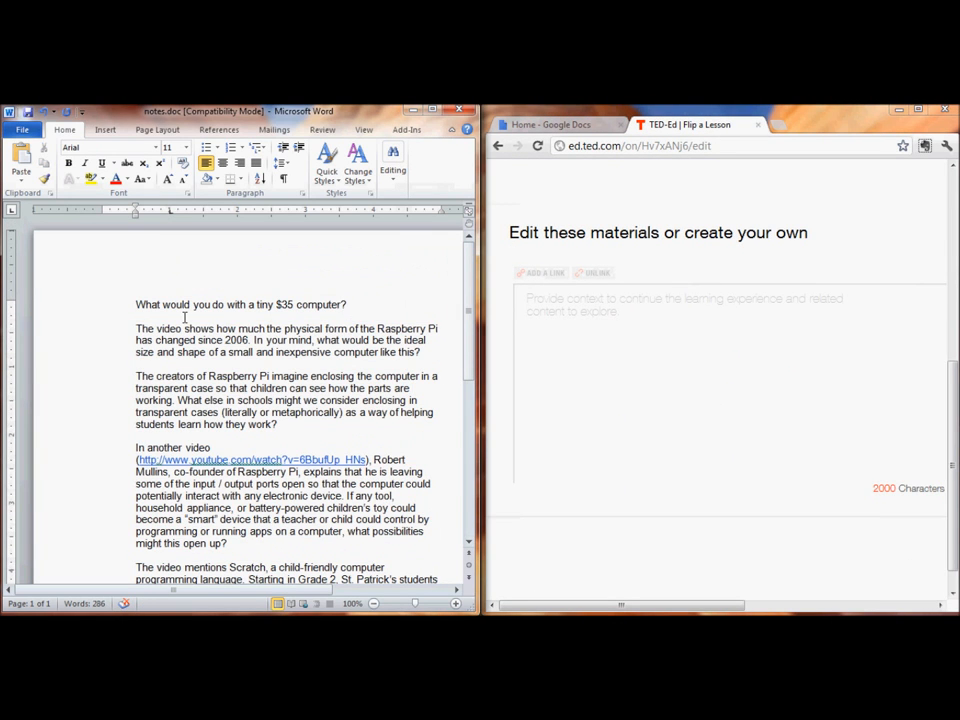
pyautogui.moveTo(136, 304); pyautogui.dragTo(348, 304)
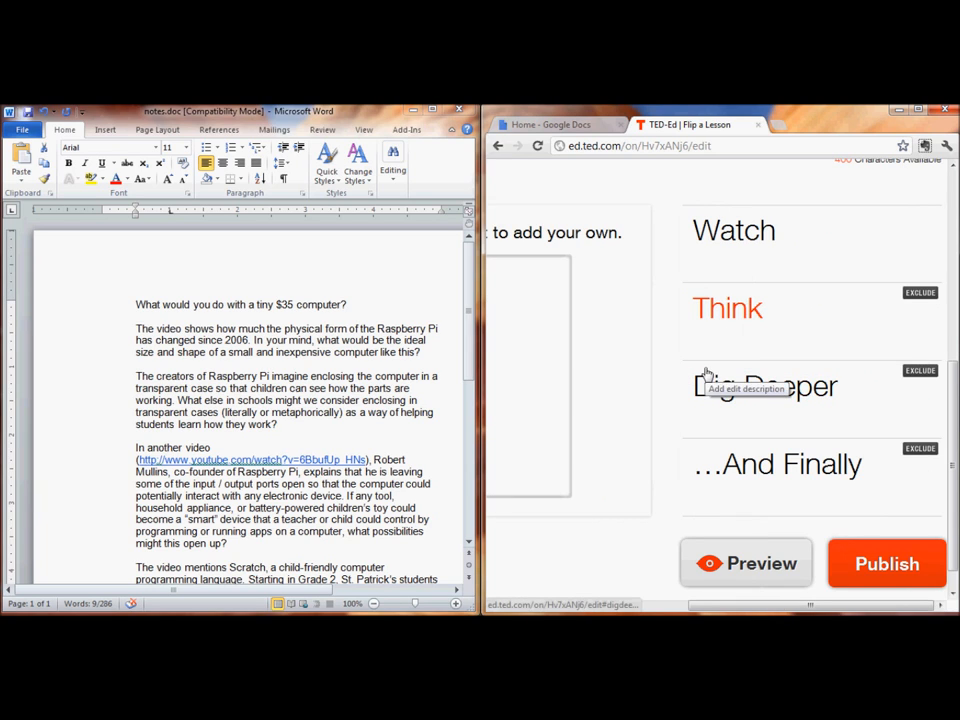
# Add the custom Think question 'What would you do with a tiny $35 computer?'.
pyautogui.hscroll(3)
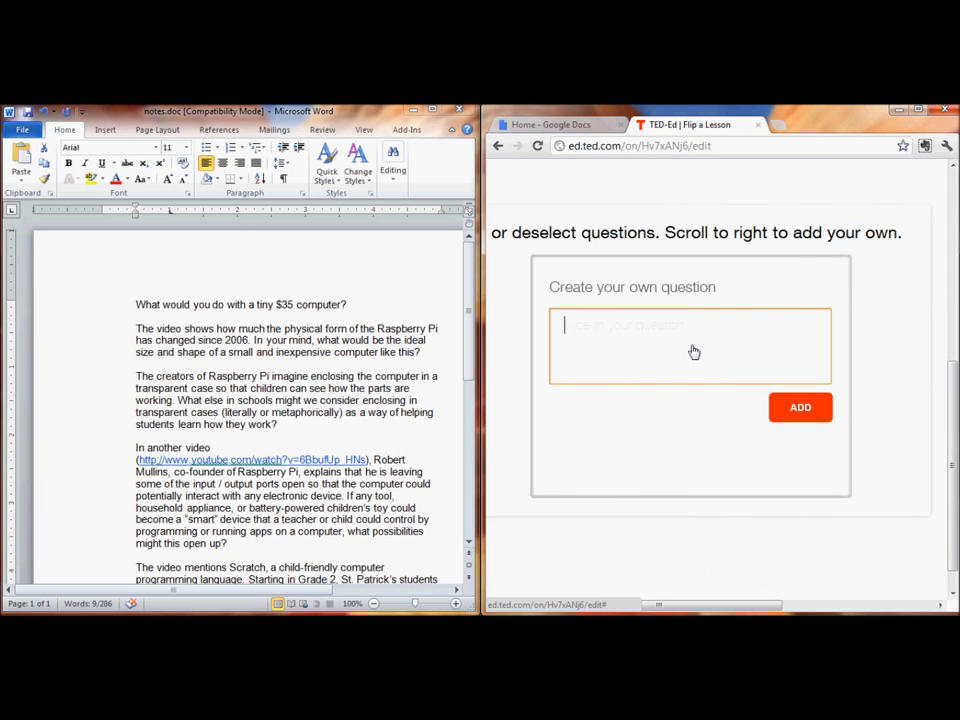
pyautogui.write('What would you do with a tiny $35 computer?')
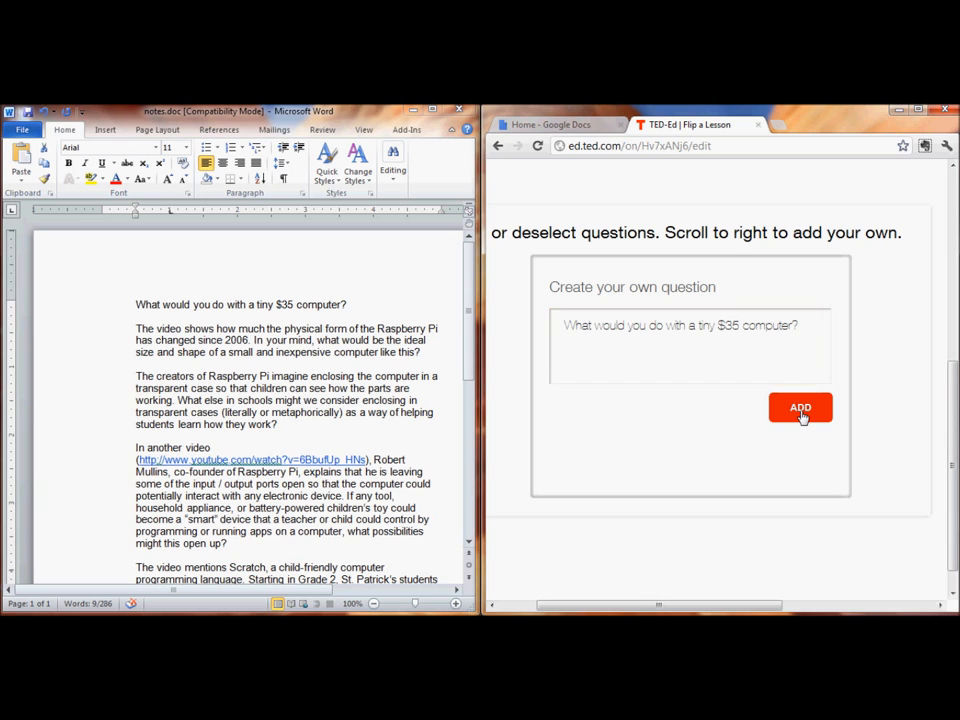
pyautogui.click(800, 408)
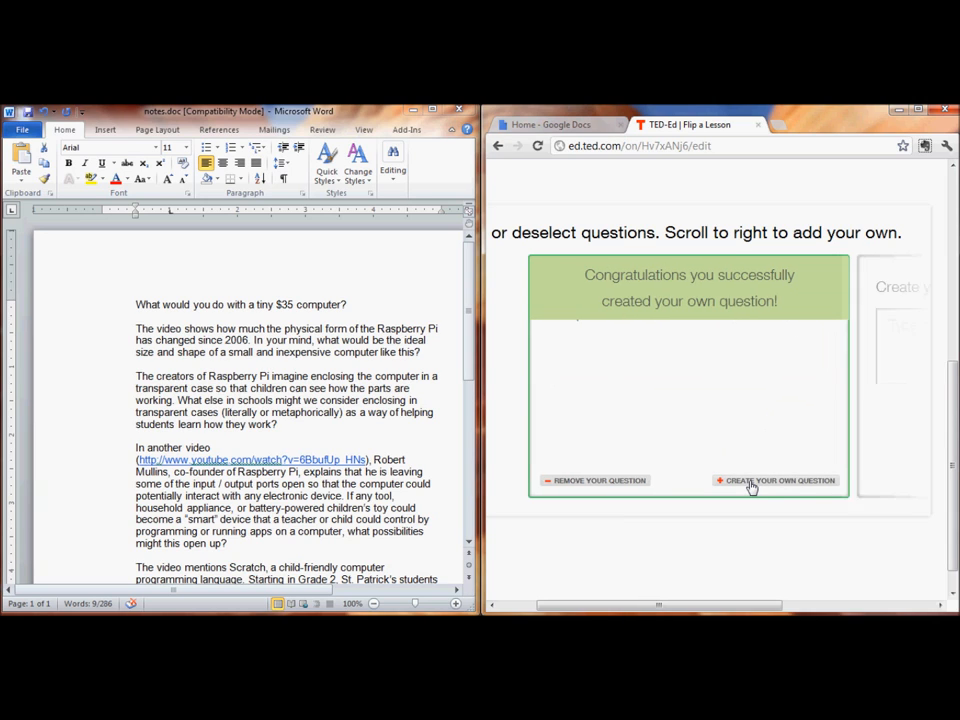
# Add two more custom questions, on size and shape and on transparent cases.
pyautogui.click(776, 480)
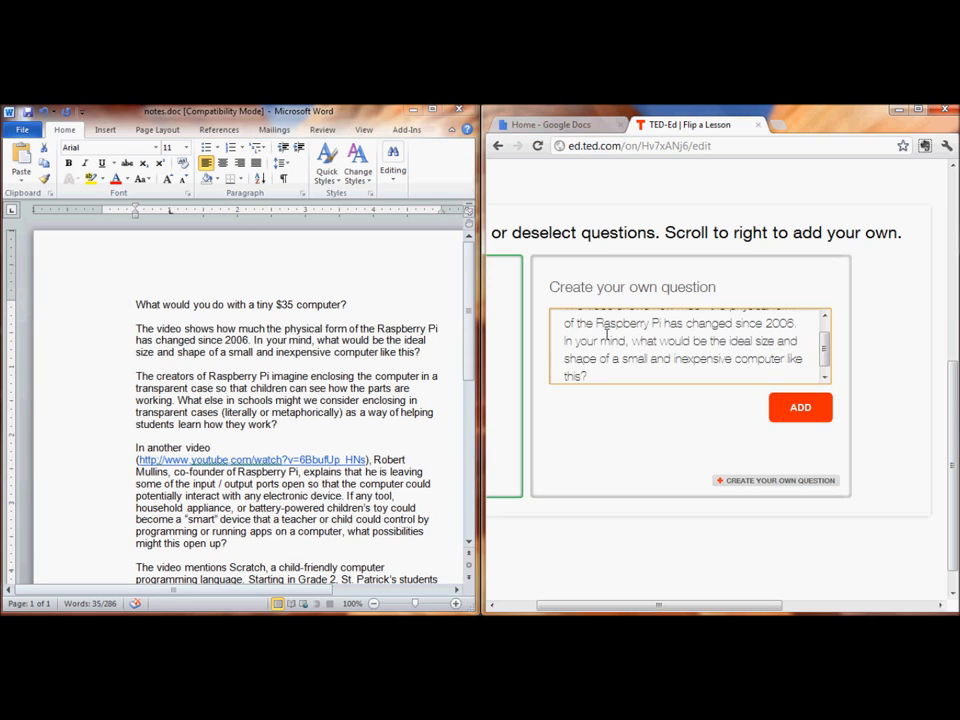
pyautogui.click(800, 408)
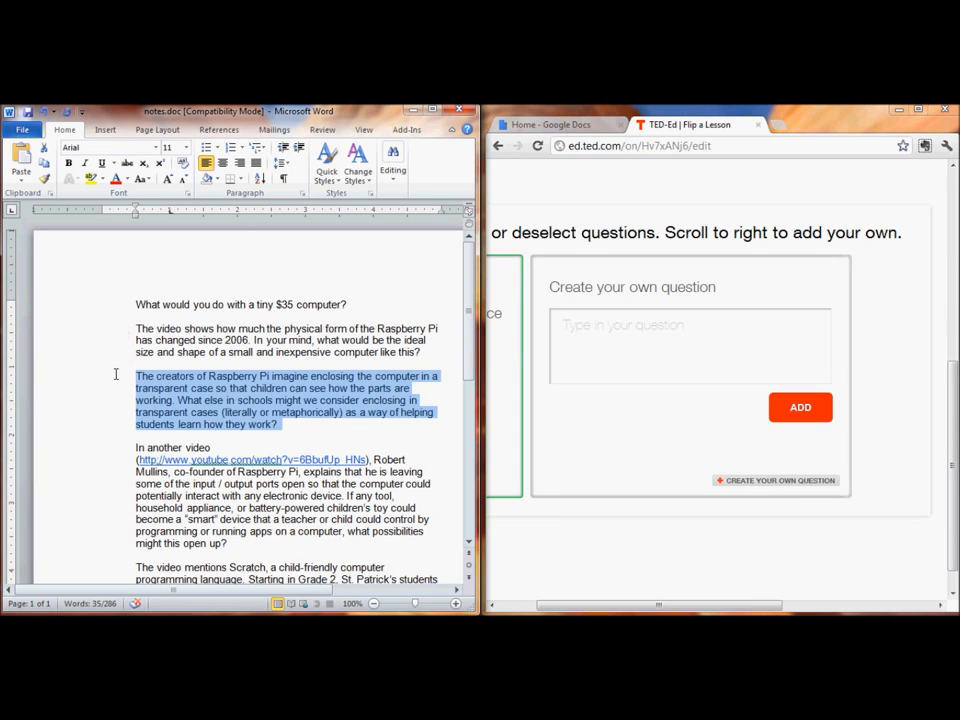
pyautogui.click(690, 344)
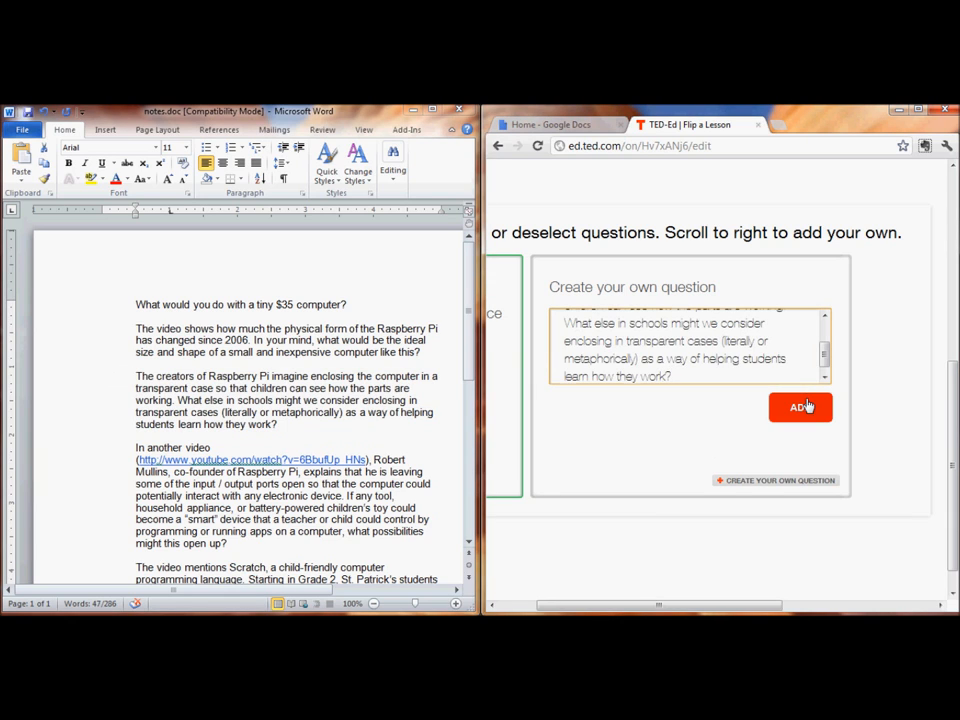
pyautogui.click(800, 408)
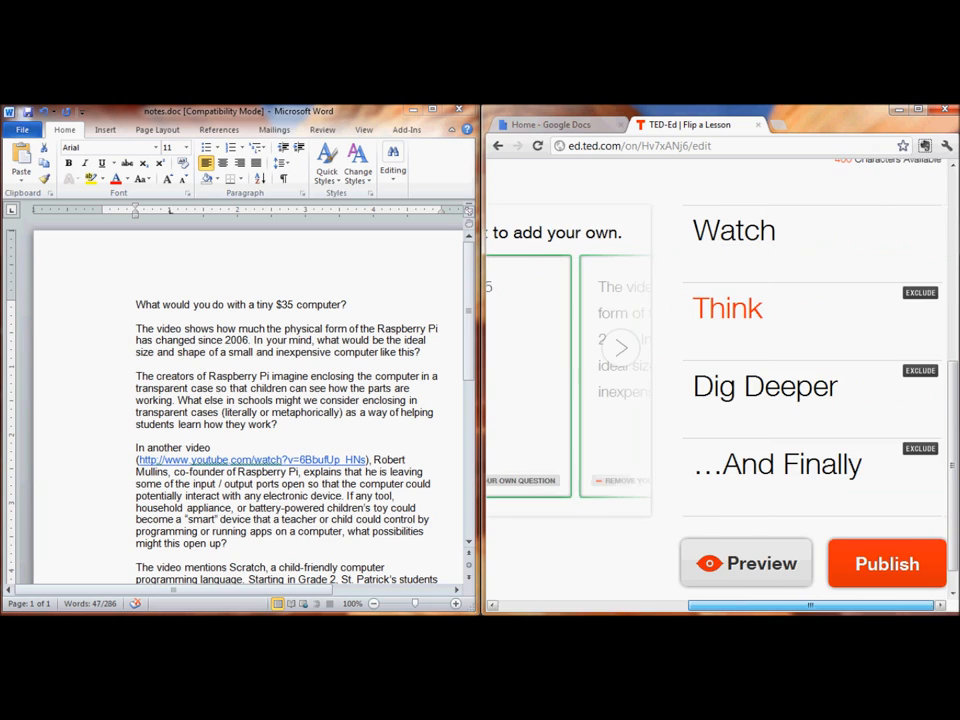
# Copy the Scratch, Arduino and flipped-learning resource paragraphs from Word into Dig Deeper.
pyautogui.click(764, 386)
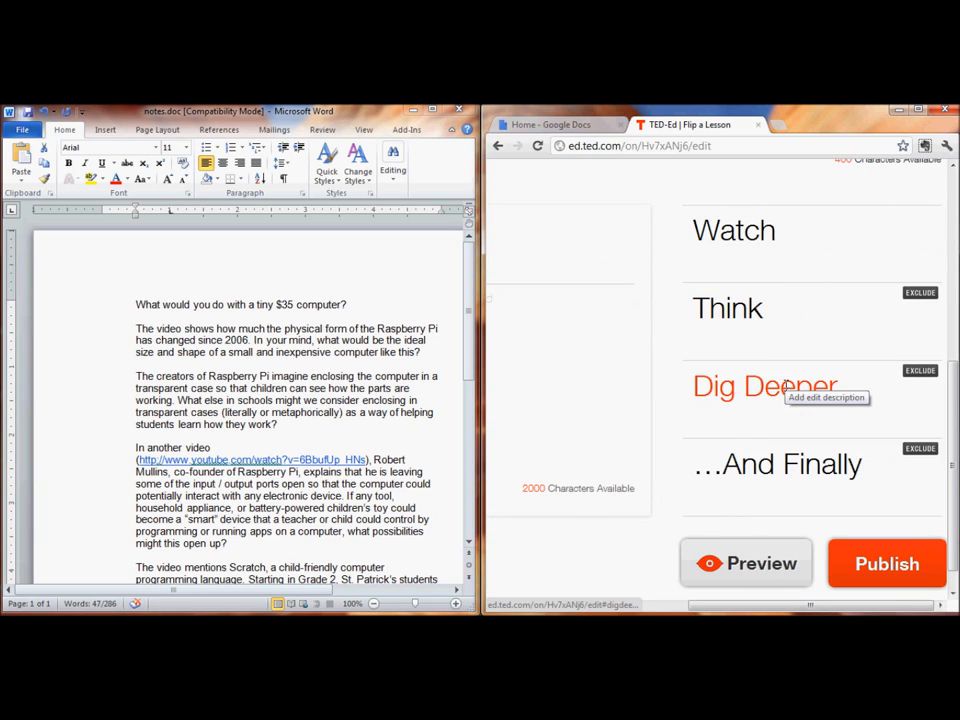
pyautogui.moveTo(456, 294)
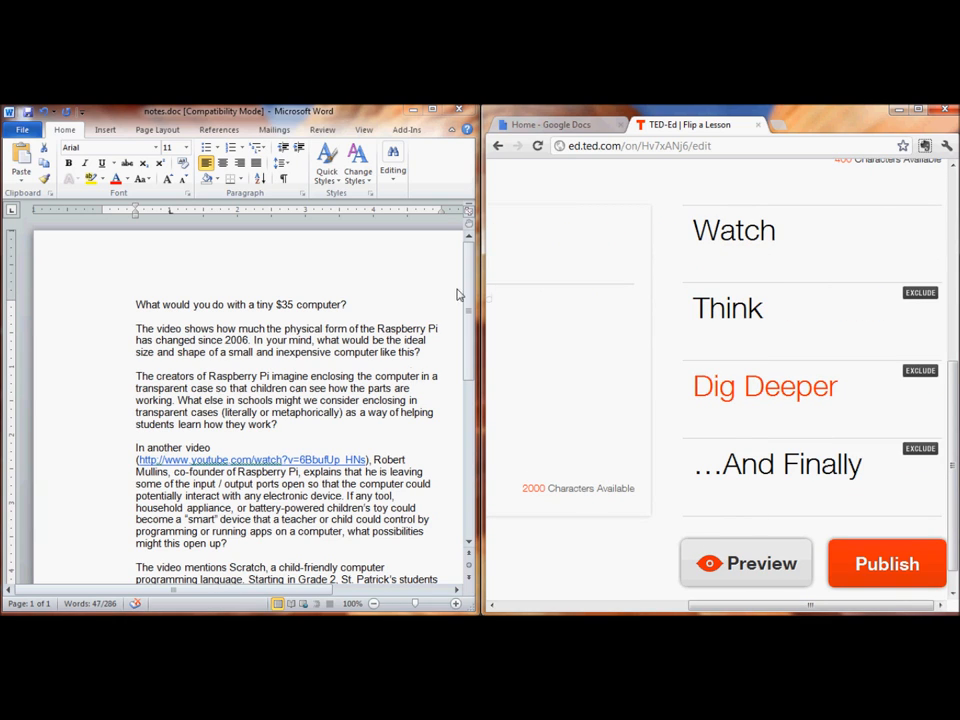
pyautogui.scroll(-3)
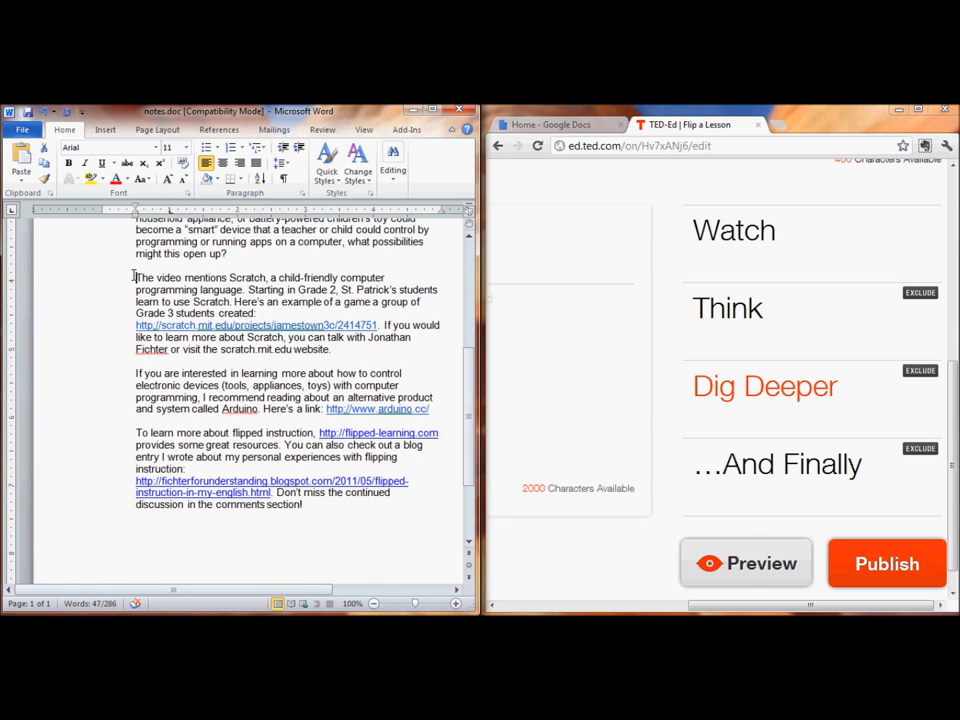
pyautogui.moveTo(136, 276); pyautogui.dragTo(170, 348)
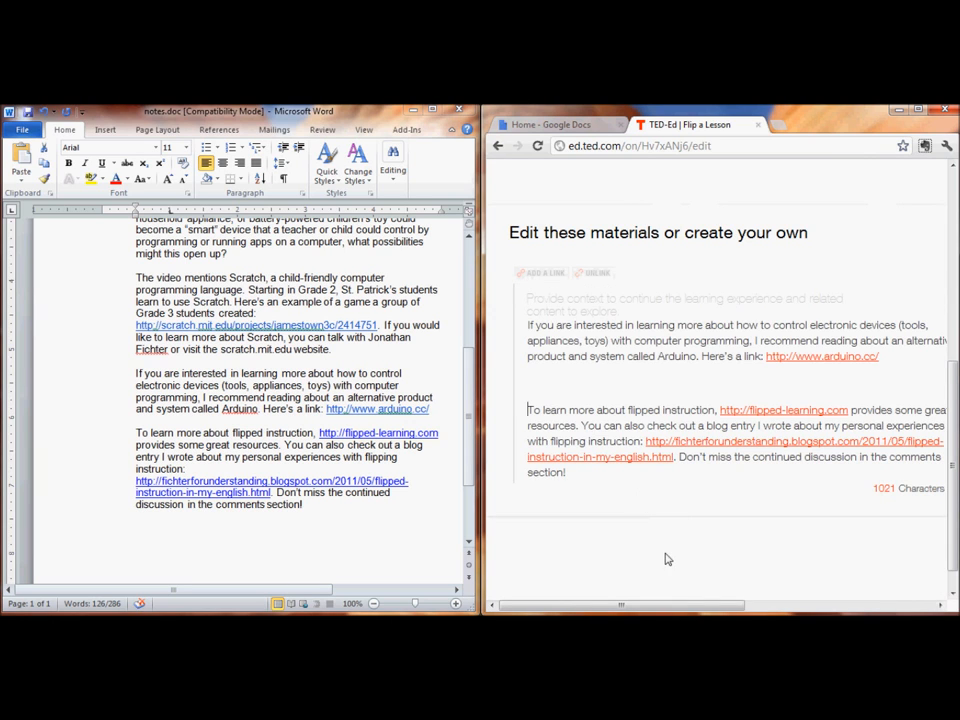
pyautogui.hscroll(3)
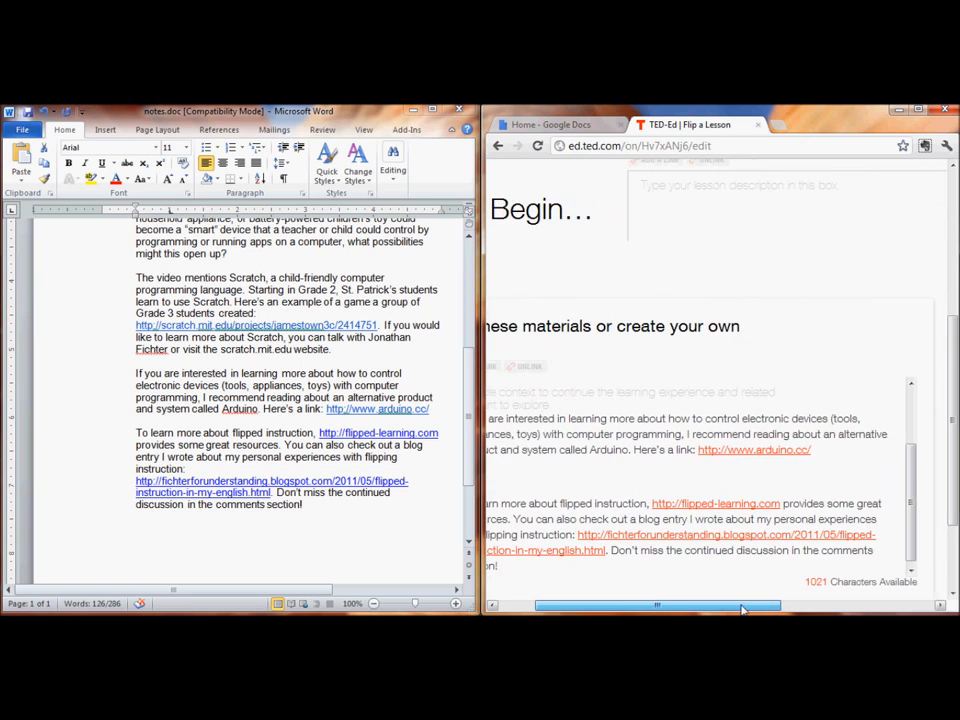
pyautogui.scroll(-3)
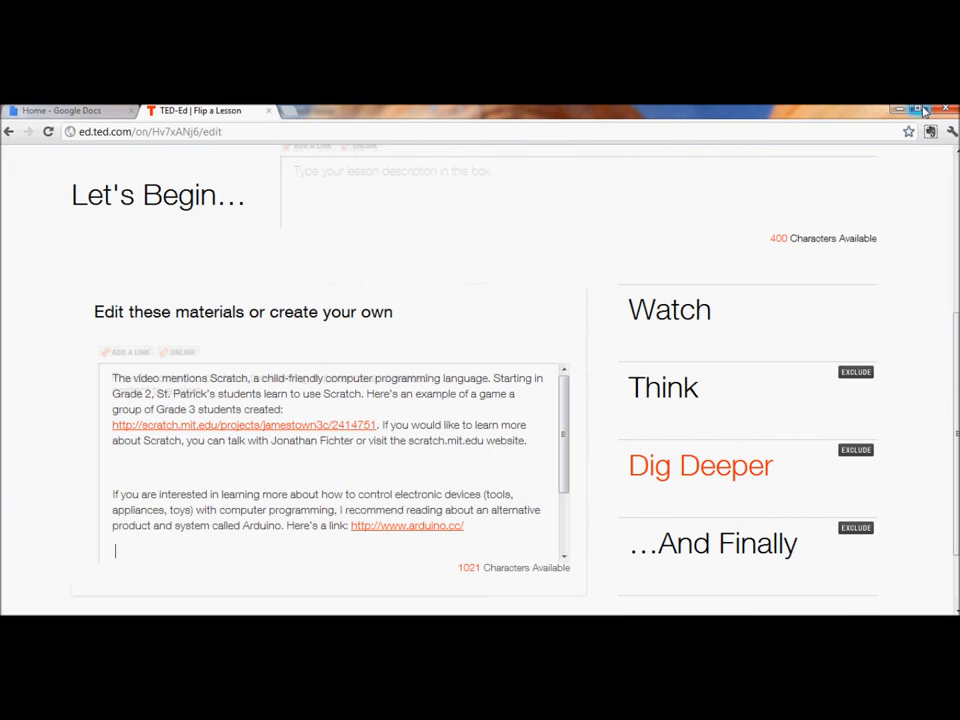
# Exclude the '...And Finally' section from the lesson.
pyautogui.scroll(-3)
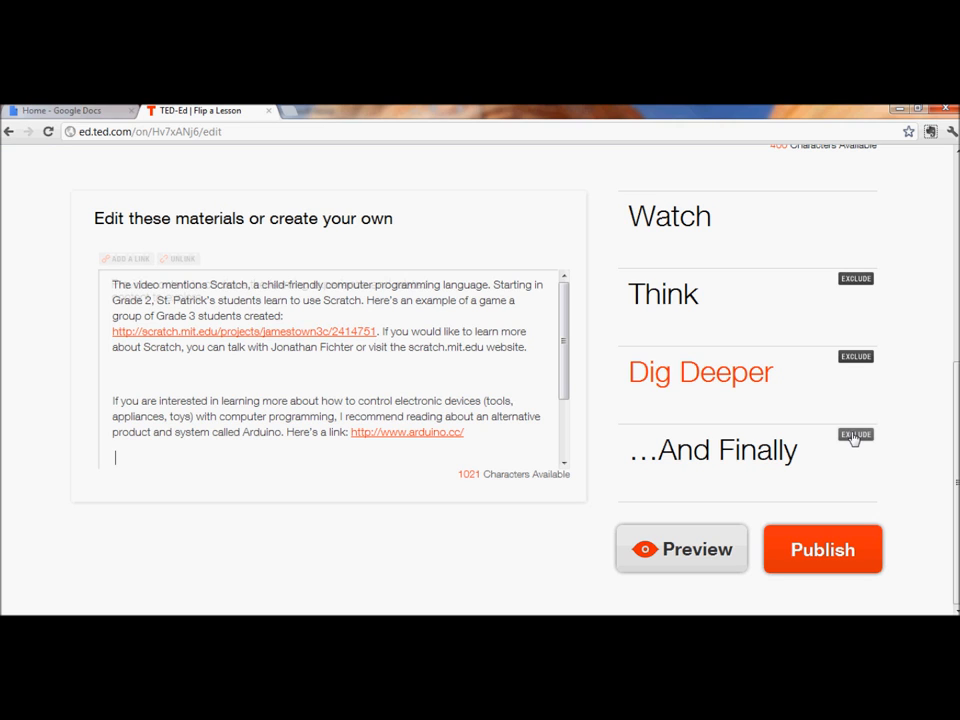
pyautogui.click(856, 434)
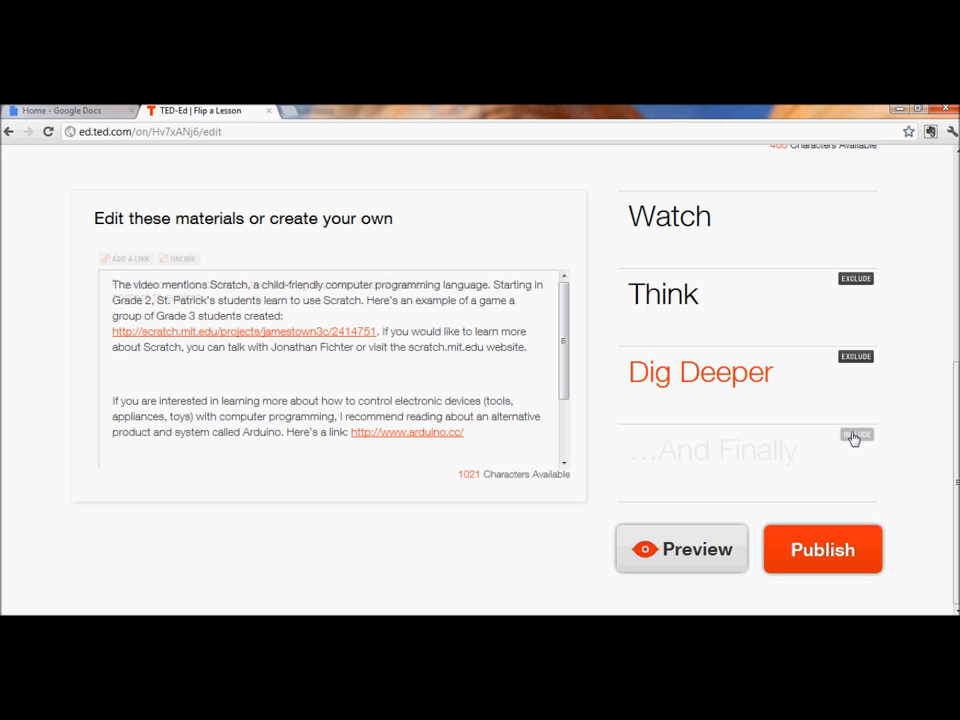